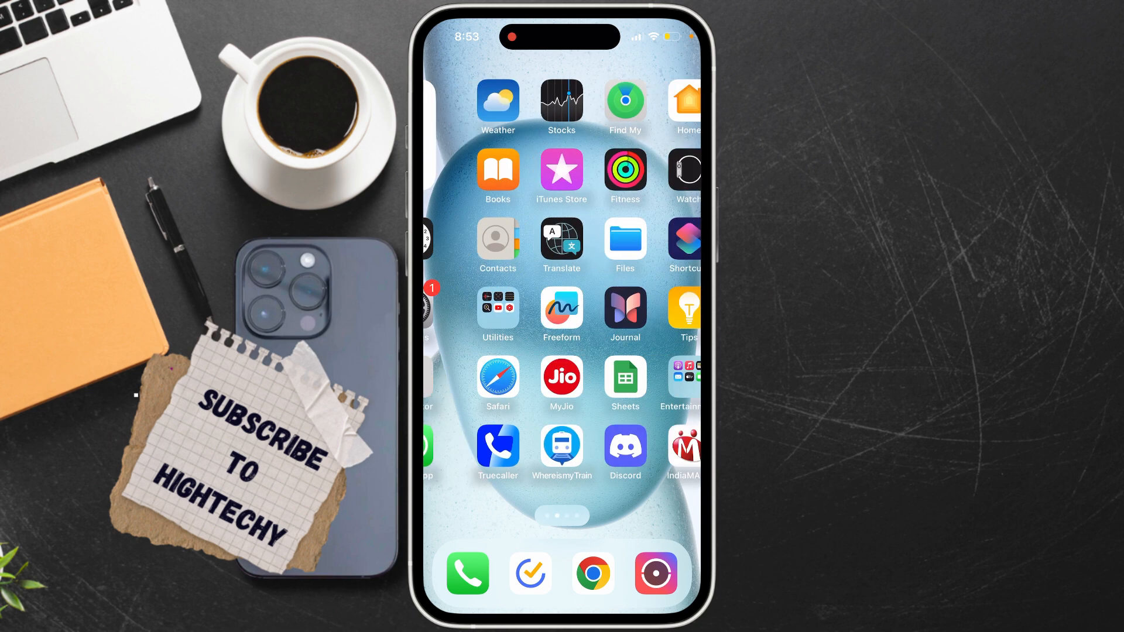
Launch Discord and open app Settings via the gear on your You profile.
scroll(left, 3)
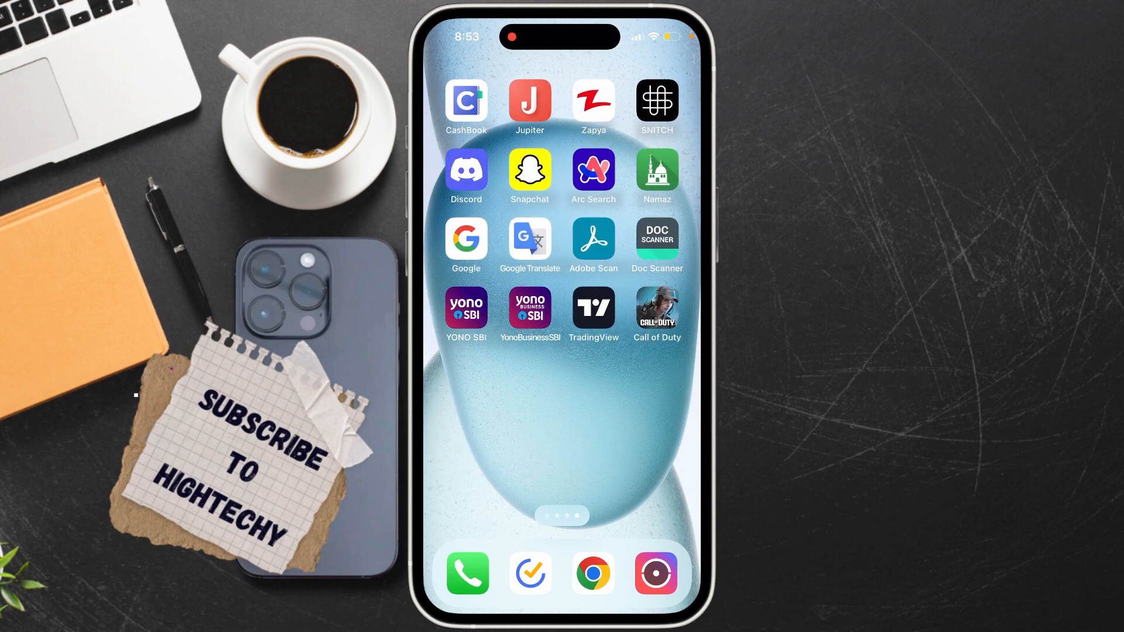
click(466, 176)
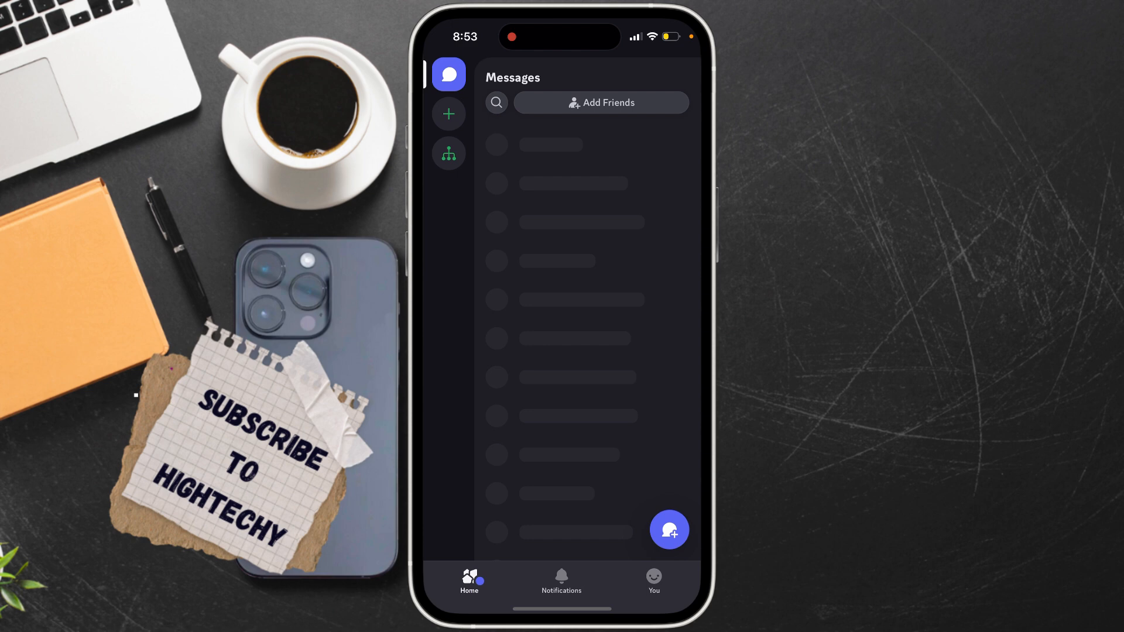
click(653, 579)
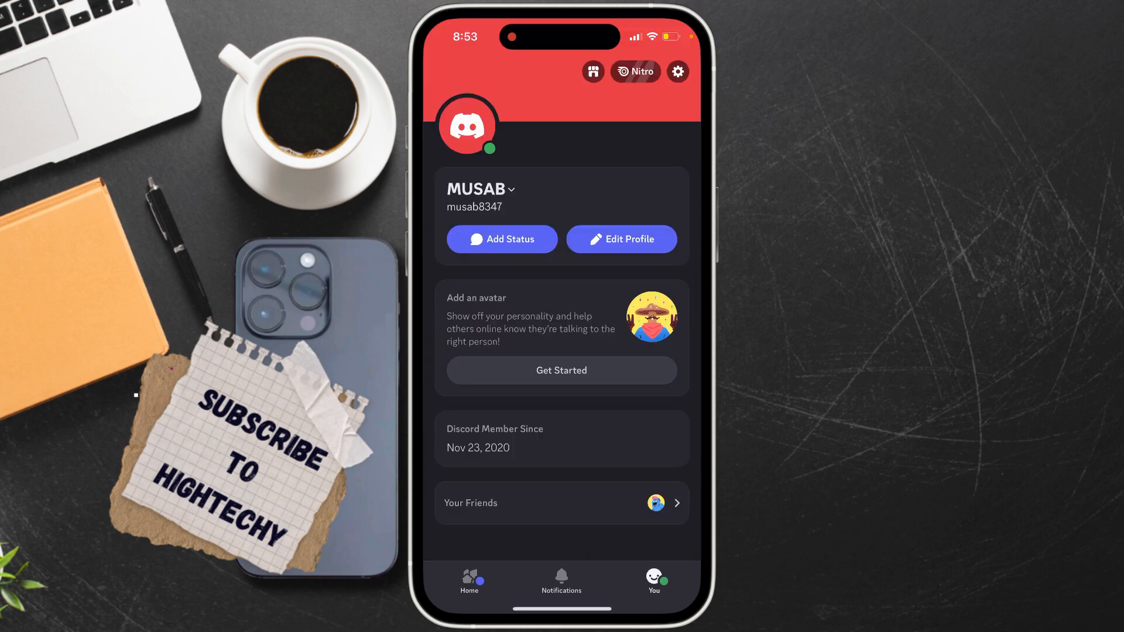
click(676, 71)
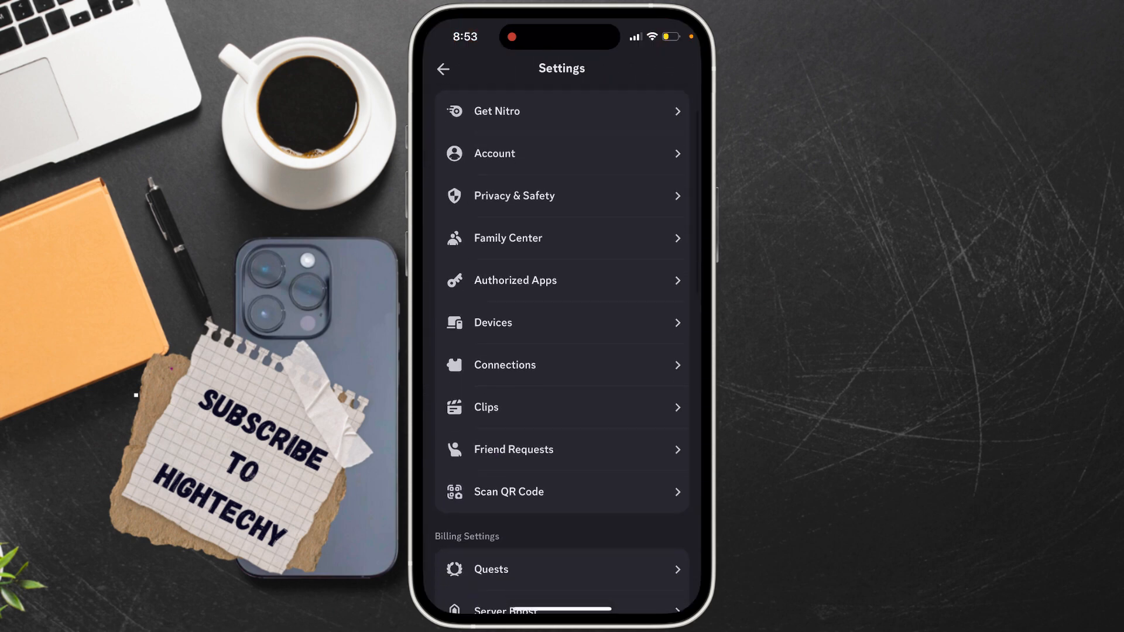
Switch to iPhone Settings and reach the Battery page with Low Power Mode on.
scroll(down, 3)
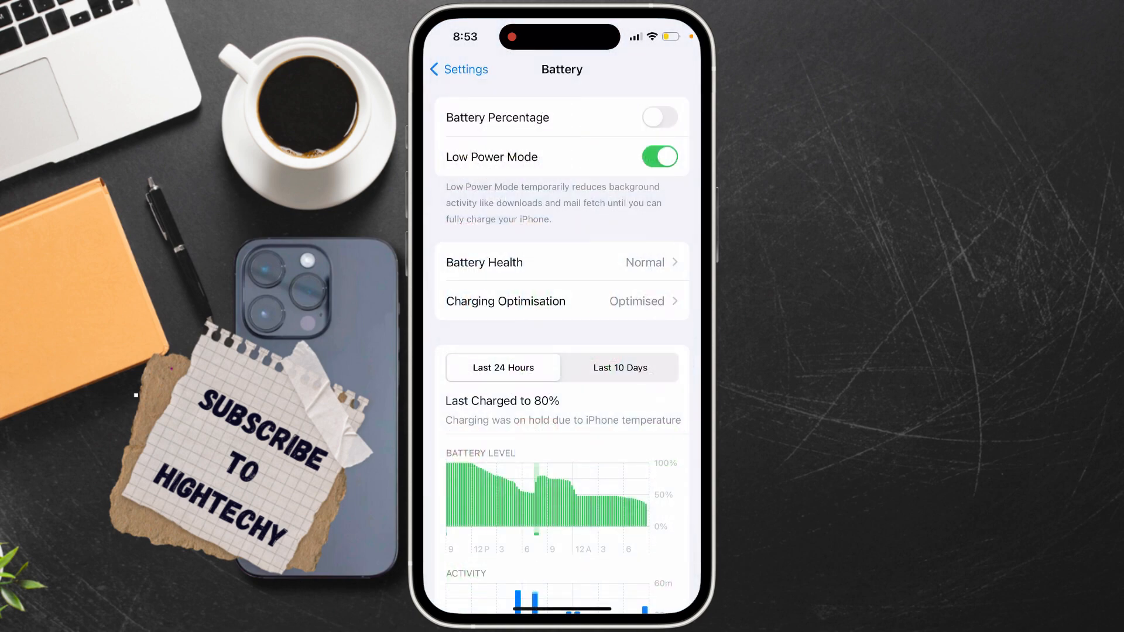
Return from Battery to the main iPhone Settings list and scroll toward Notifications.
click(457, 69)
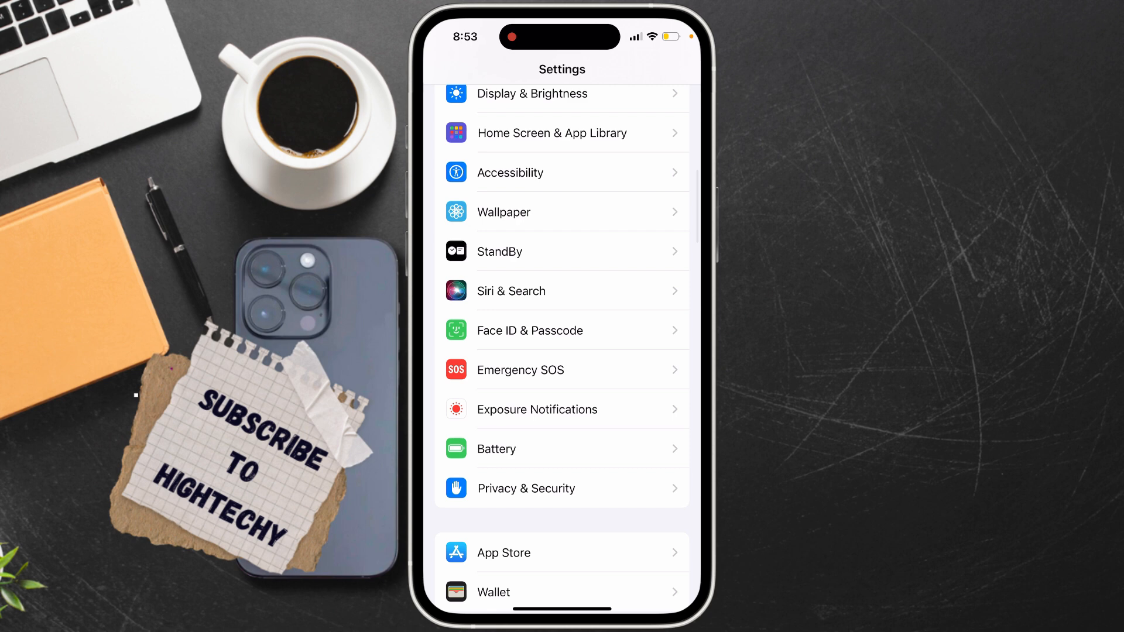
scroll(down, 3)
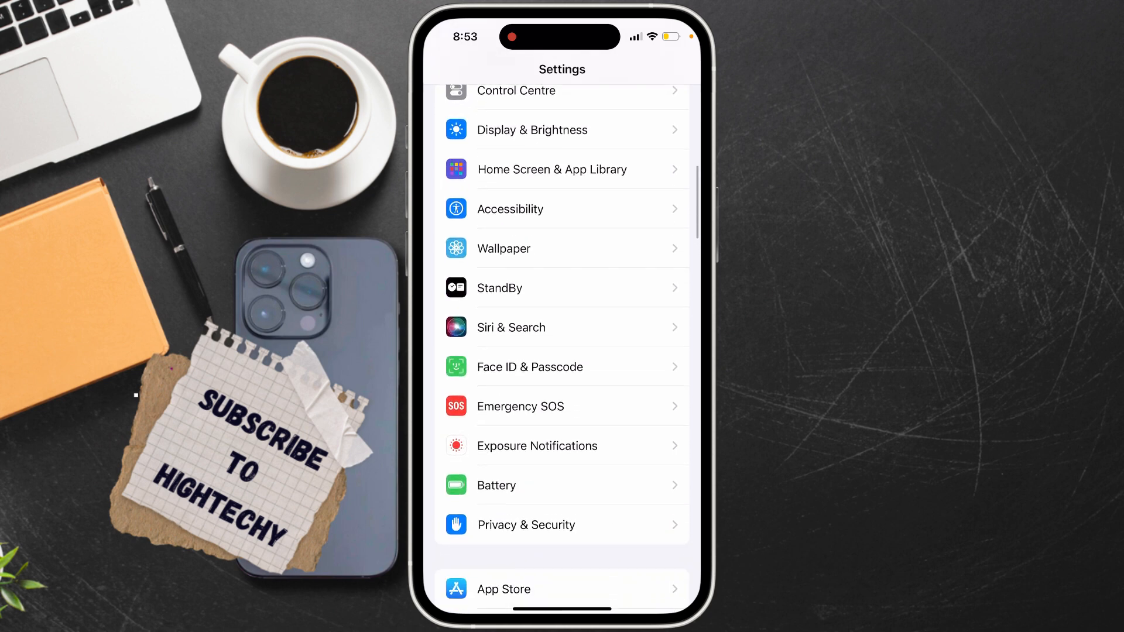
scroll(up, 3)
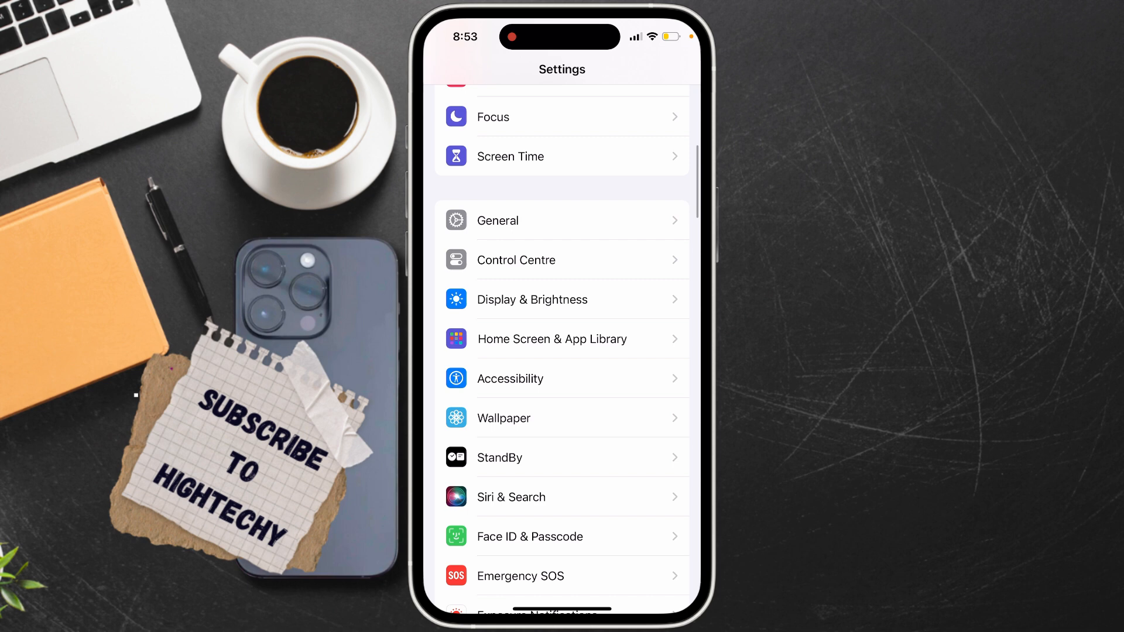
scroll(down, 3)
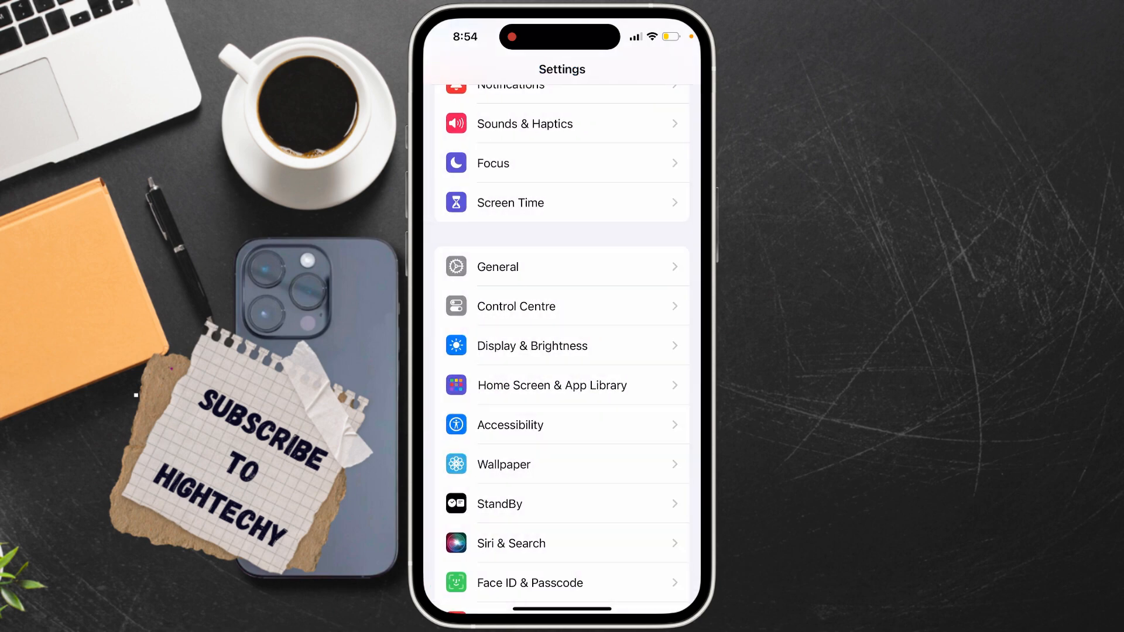
Open iPhone Notifications and scroll the app list past Calendar toward Discord.
click(510, 85)
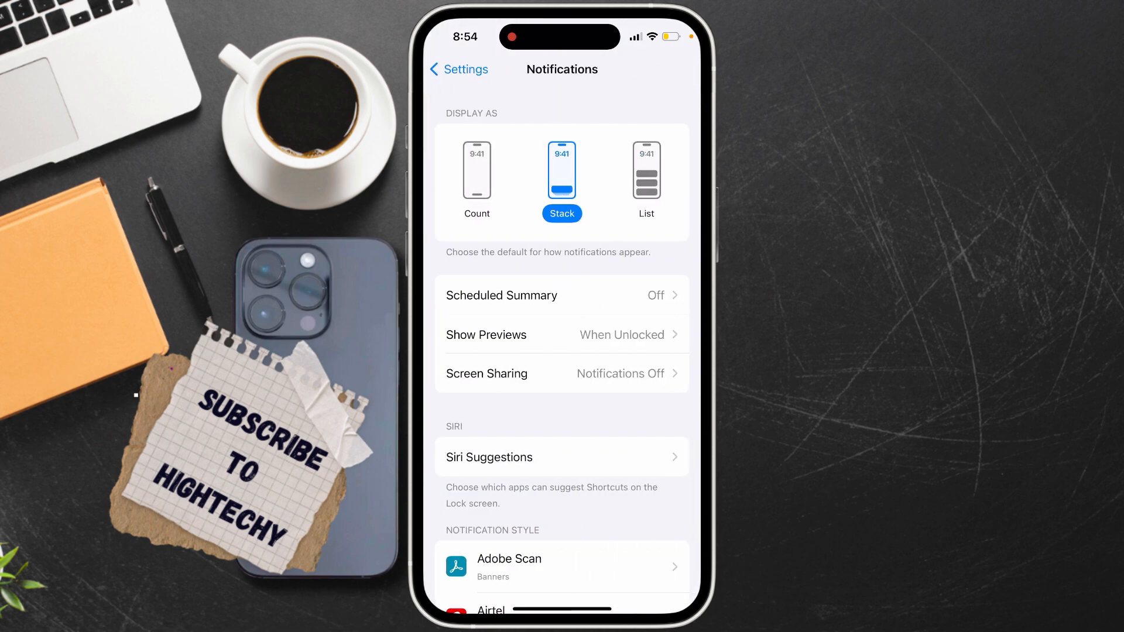
scroll(down, 3)
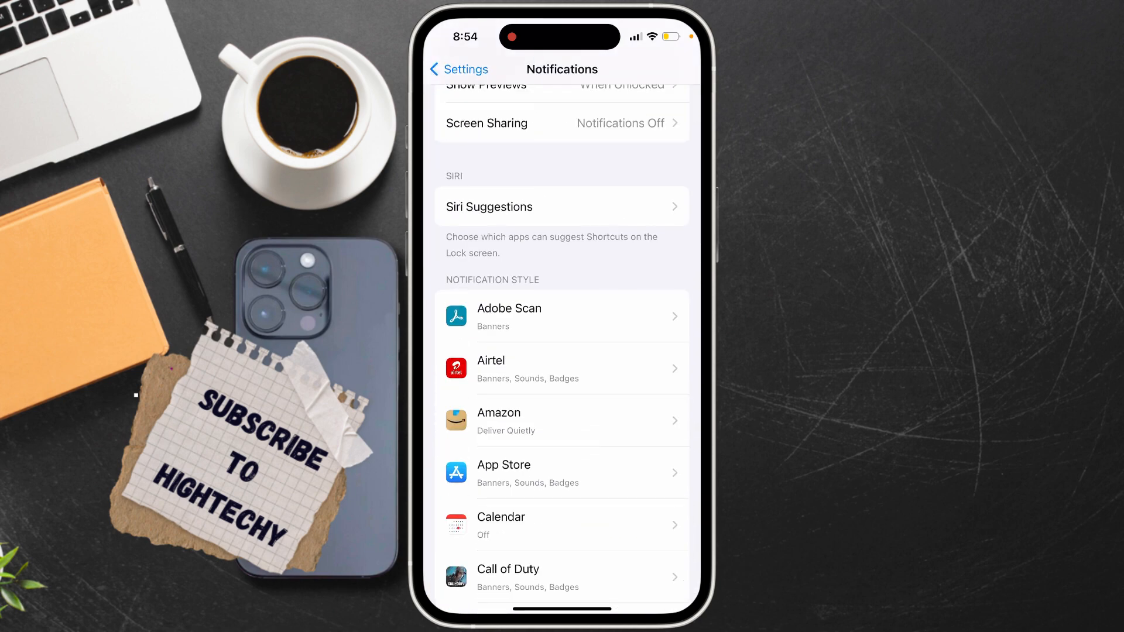
scroll(down, 3)
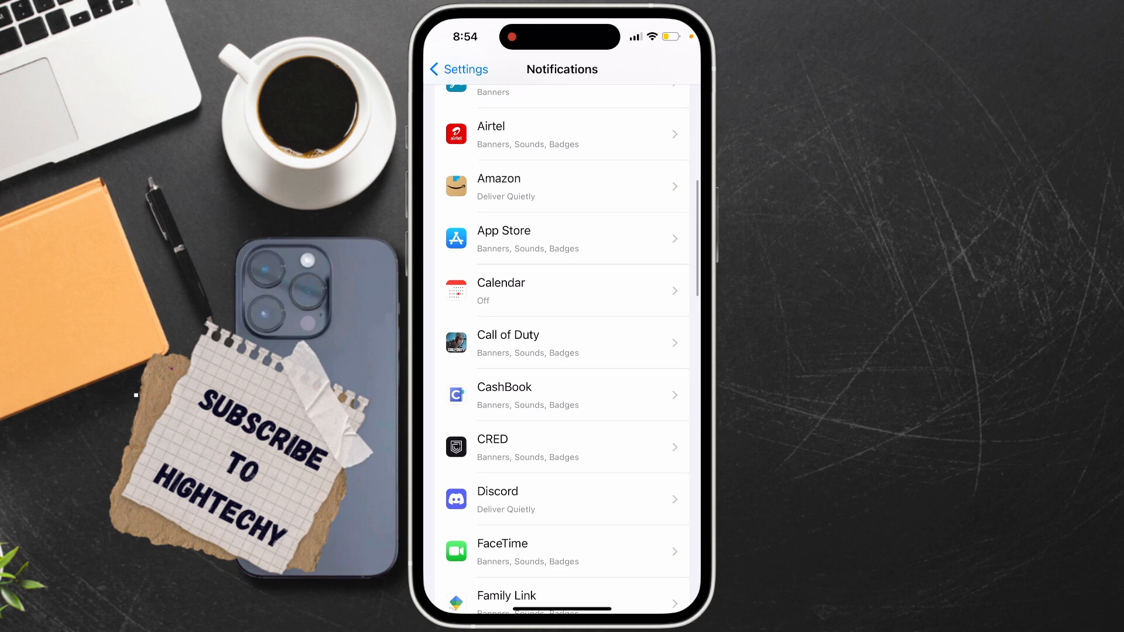